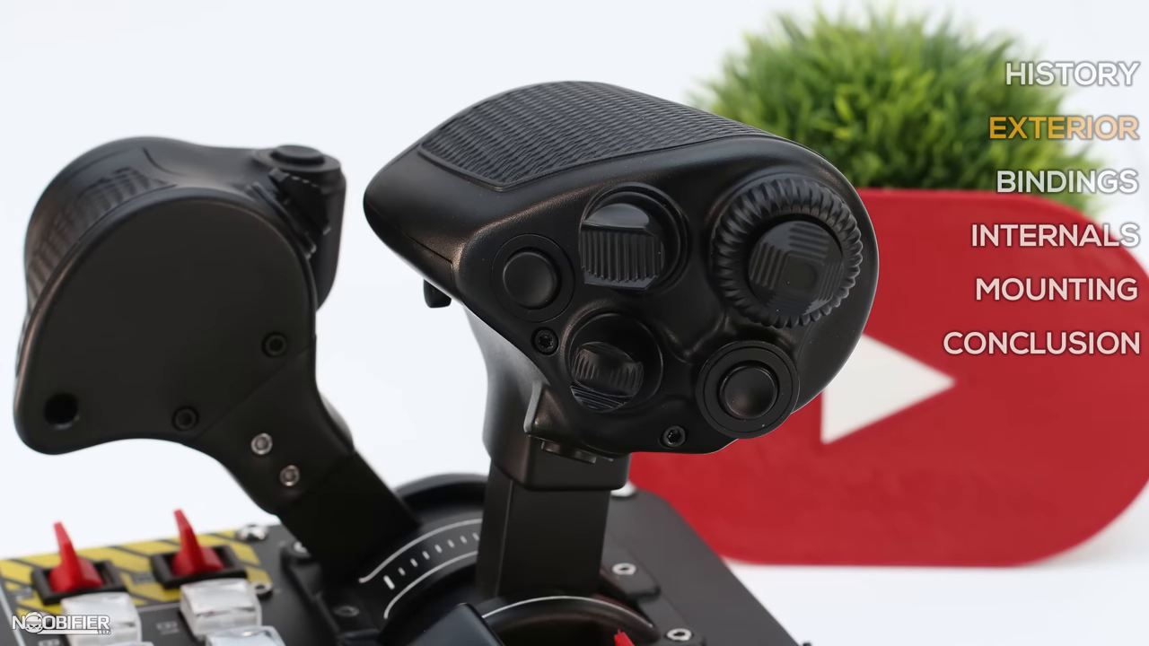
click(1062, 183)
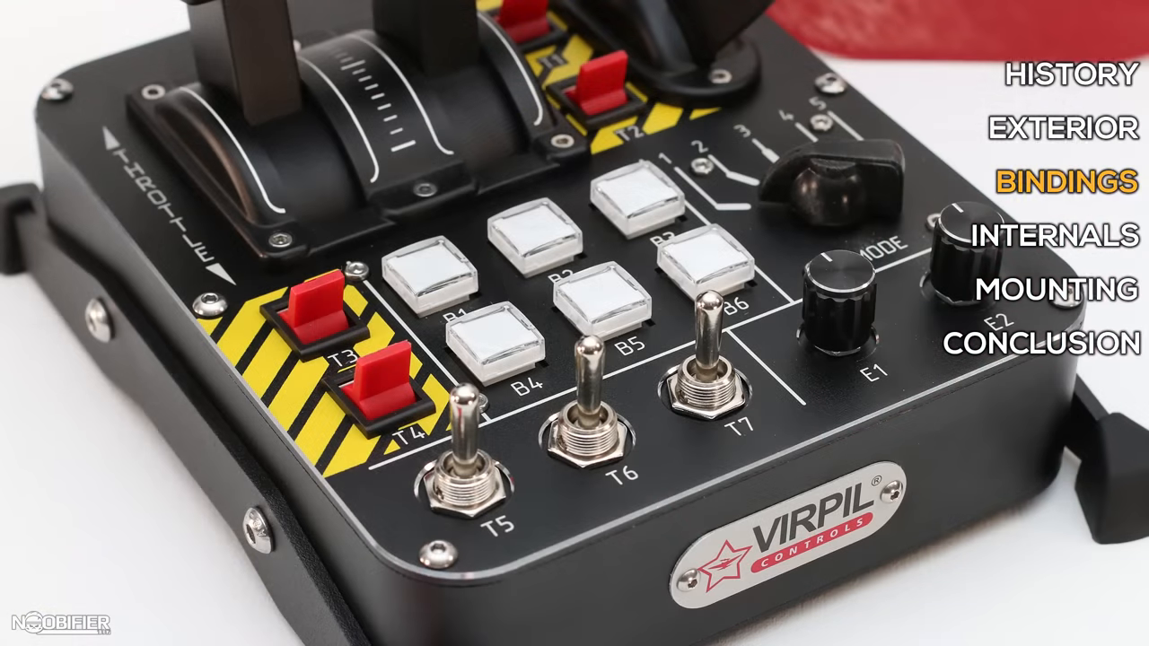